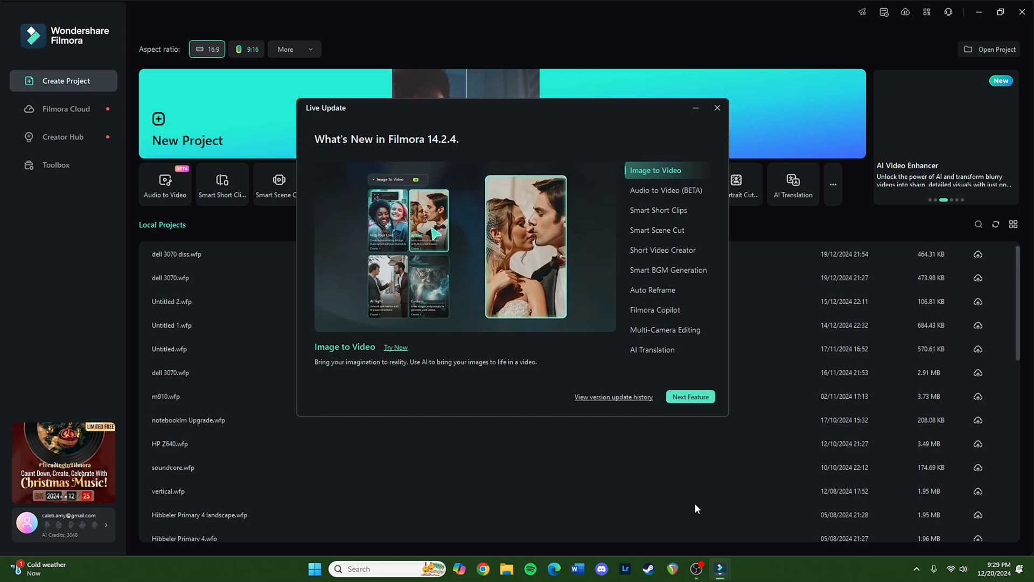
Step: View the full Filmora version 14 update history on the Wondershare website
click(613, 396)
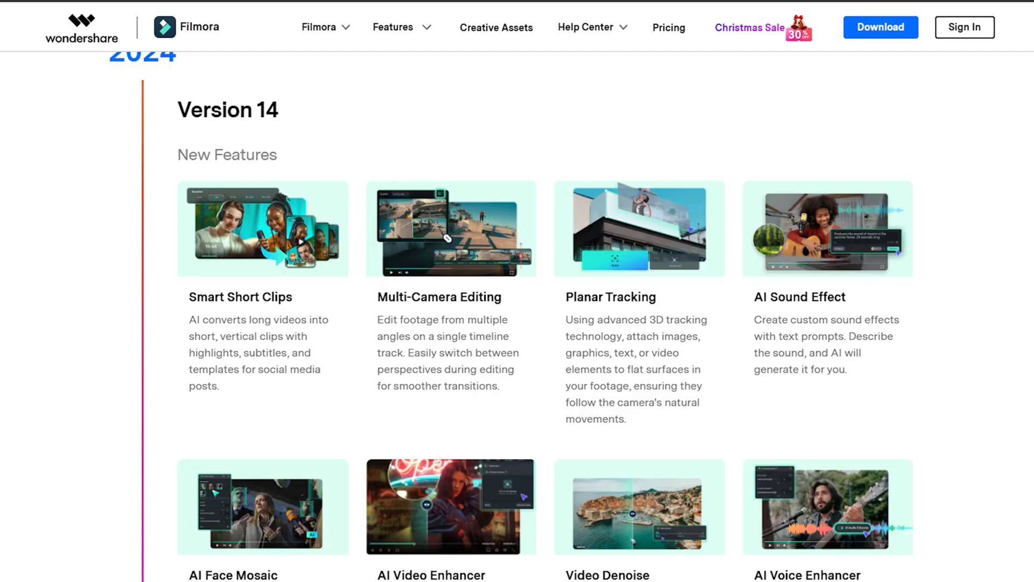
scroll(down, 3)
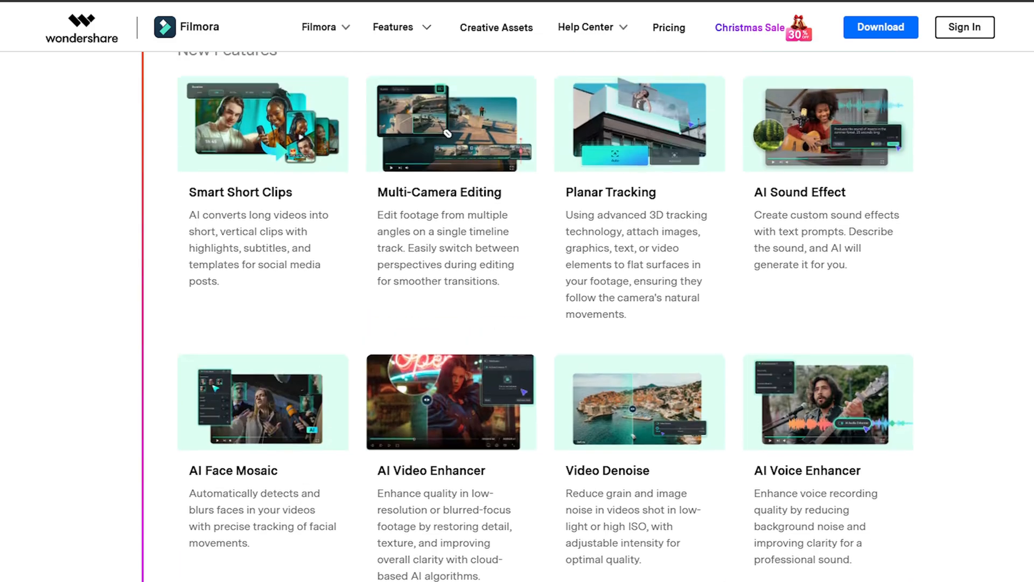
scroll(down, 3)
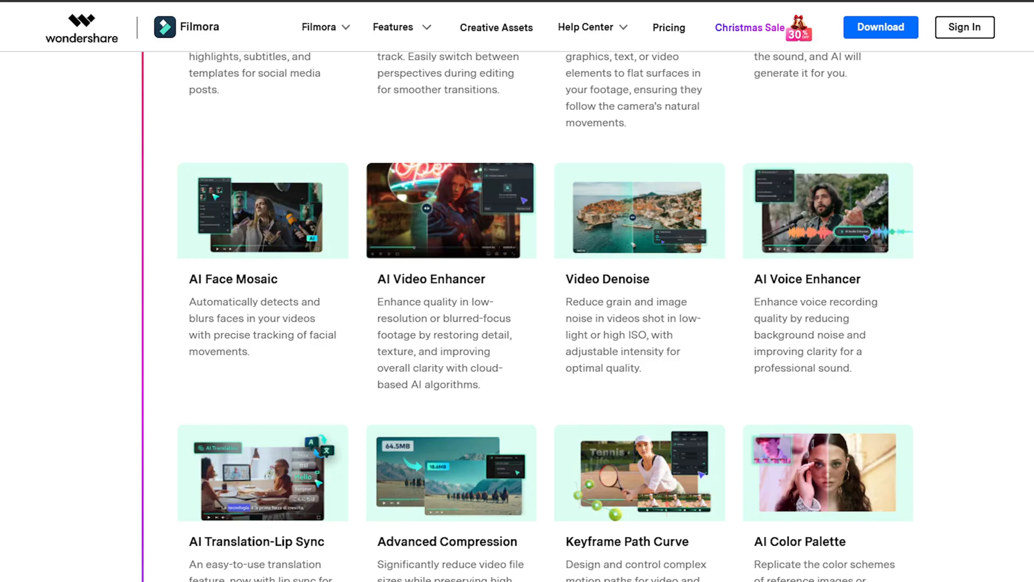
scroll(down, 3)
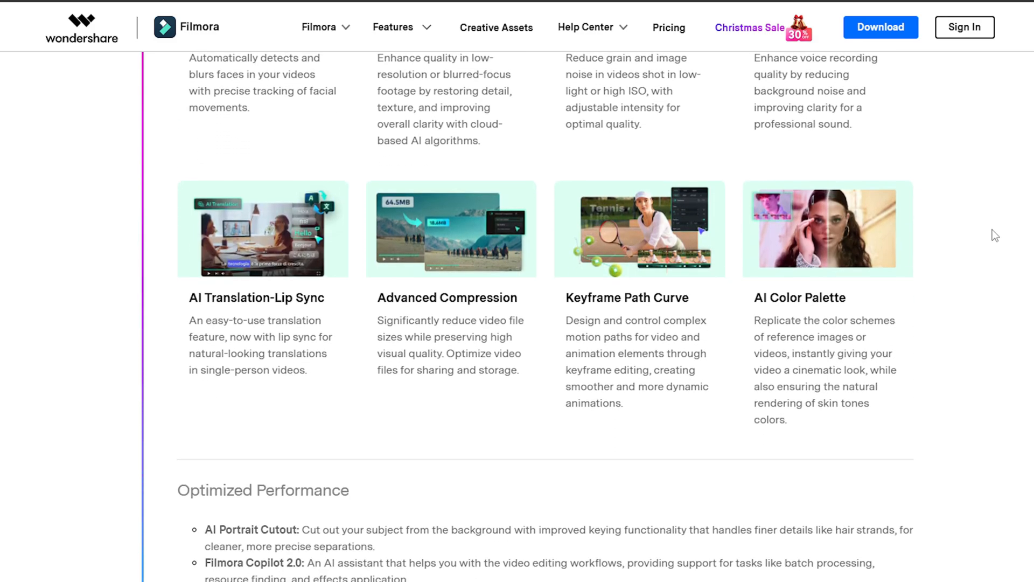
scroll(down, 3)
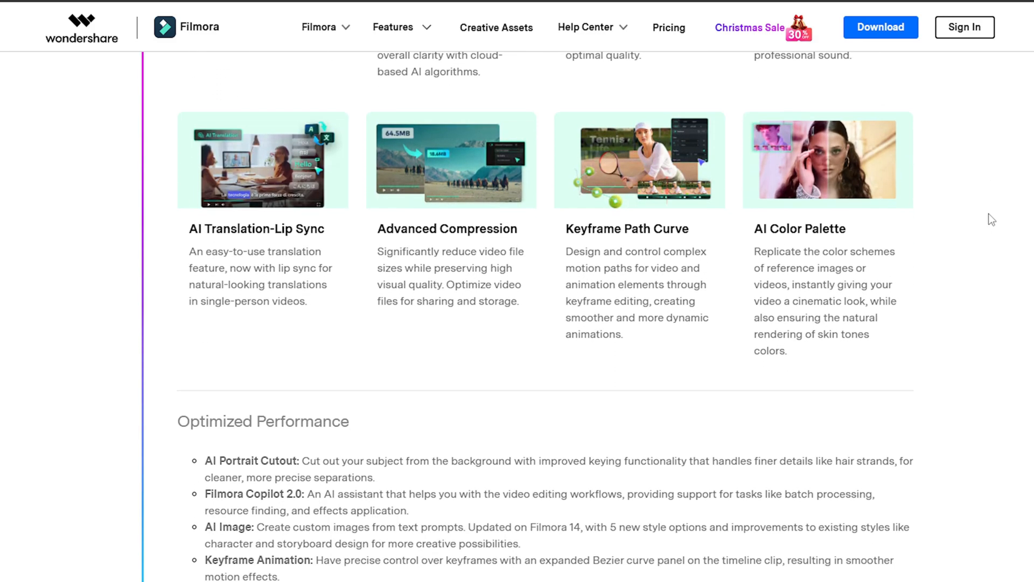
scroll(down, 3)
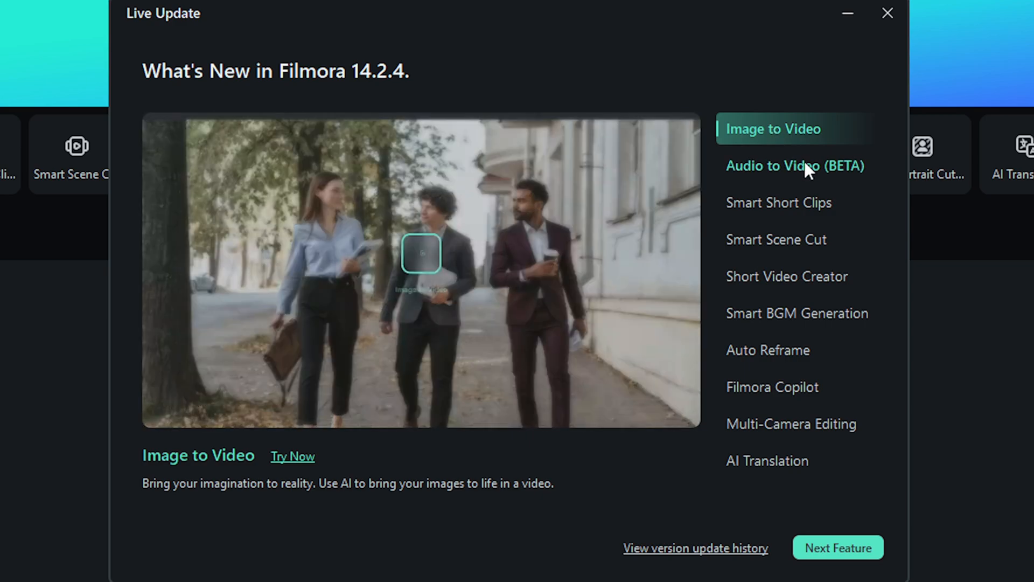
Step: Preview the Audio to Video (BETA) feature in the Live Update feature list
click(795, 166)
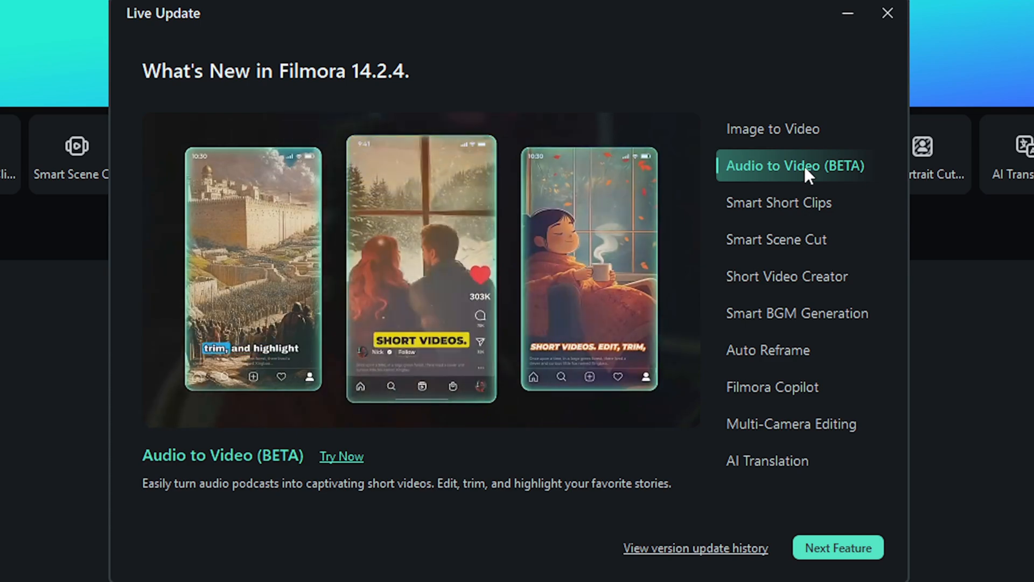
Step: Preview Smart Short Clips, Smart Scene Cut, Short Video Creator and Smart BGM Generation in turn
click(782, 203)
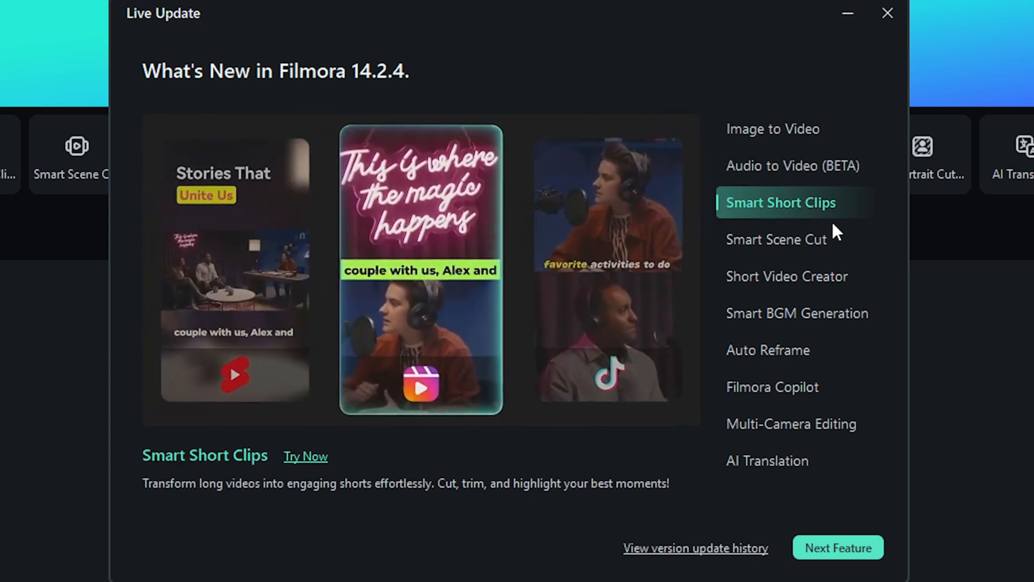
click(776, 240)
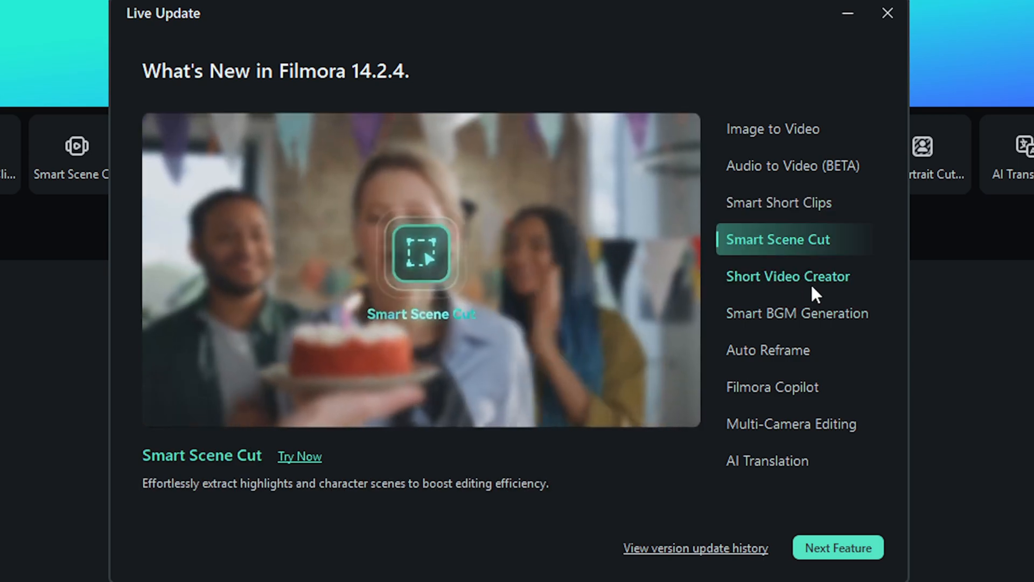
click(789, 276)
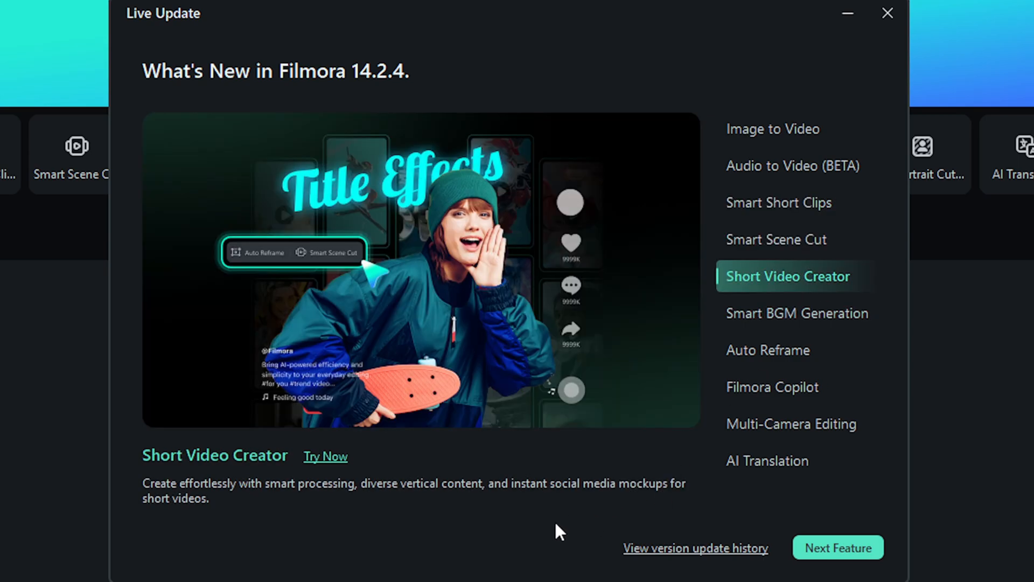
mouse_move(362, 516)
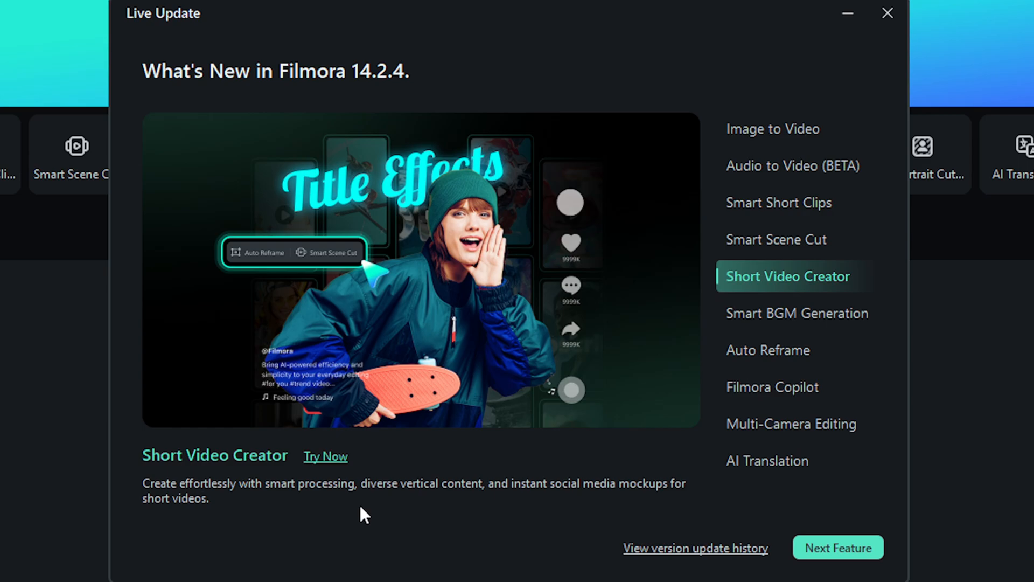
click(797, 313)
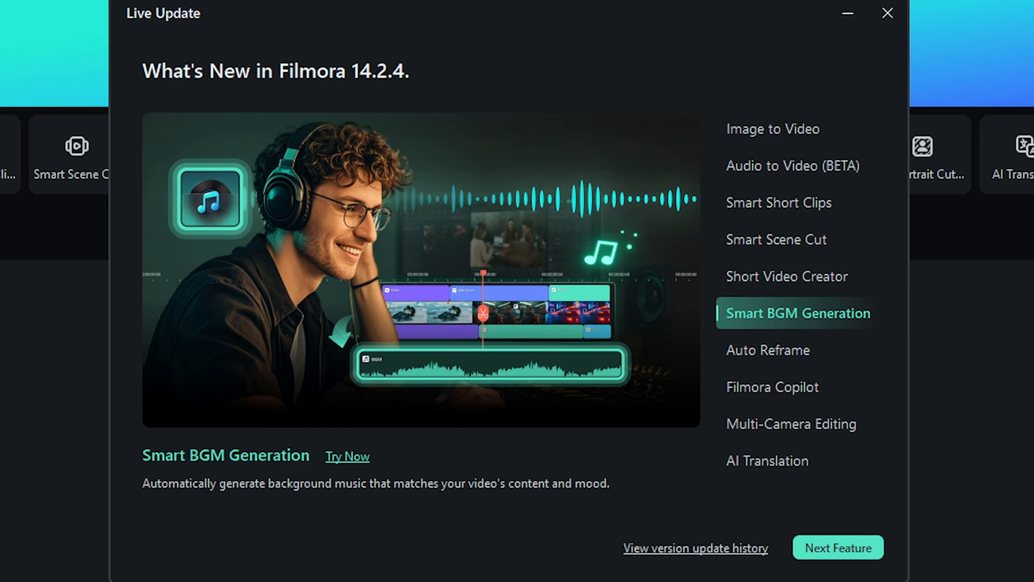
Step: Preview Auto Reframe, Filmora Copilot and Multi-Camera Editing, then close the update window
click(768, 349)
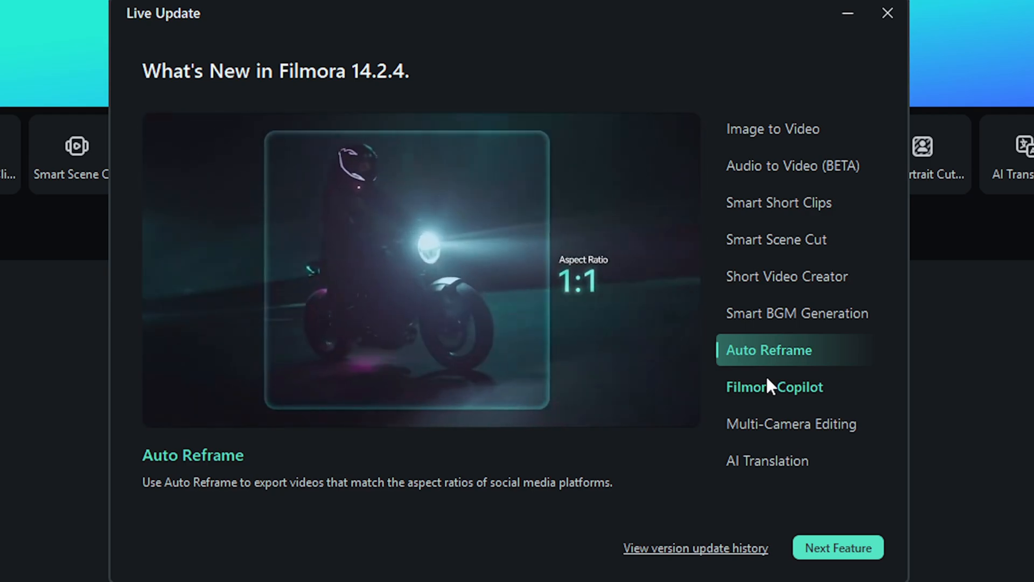
click(774, 386)
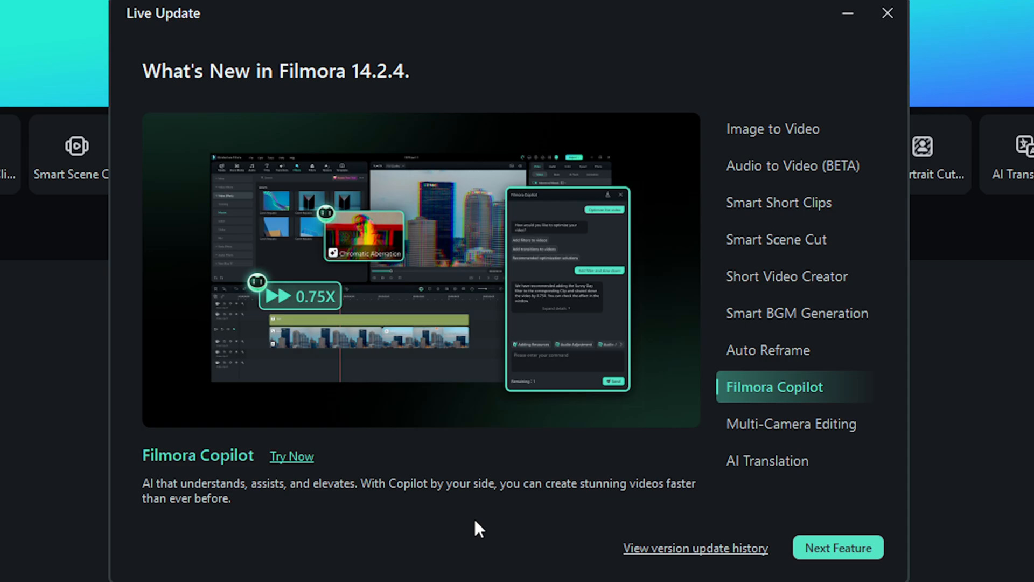
click(794, 424)
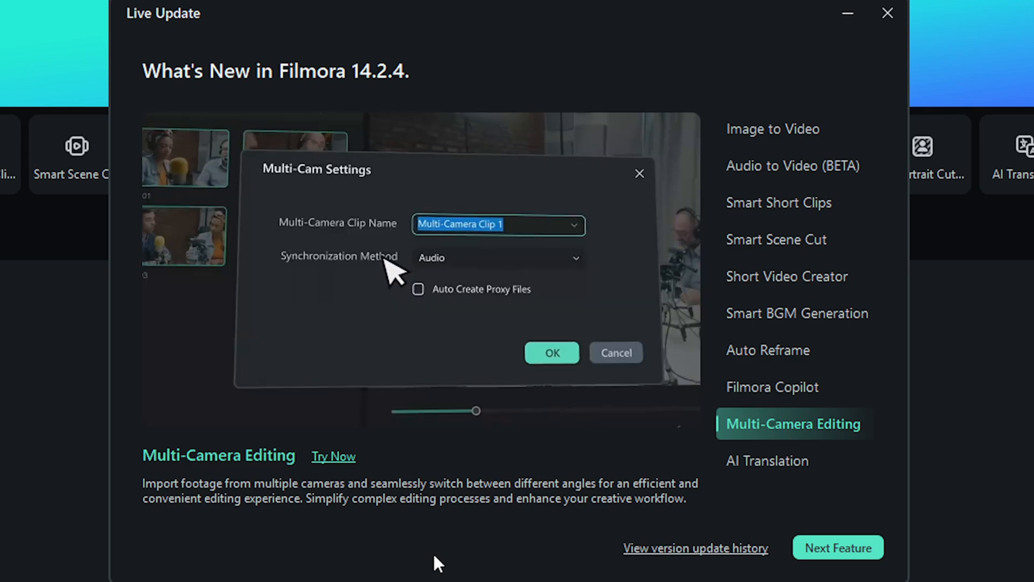
click(553, 352)
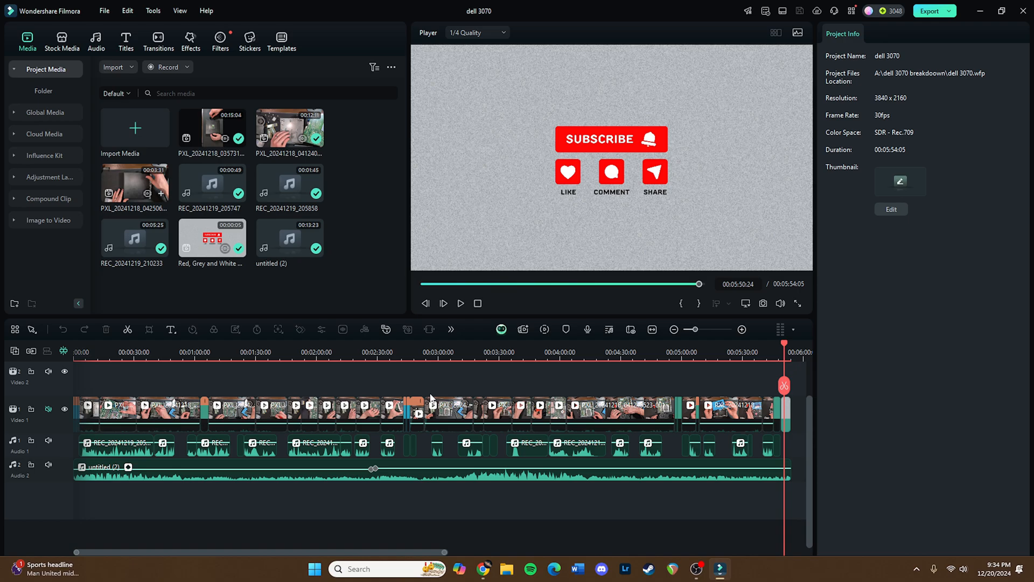
mouse_move(444, 388)
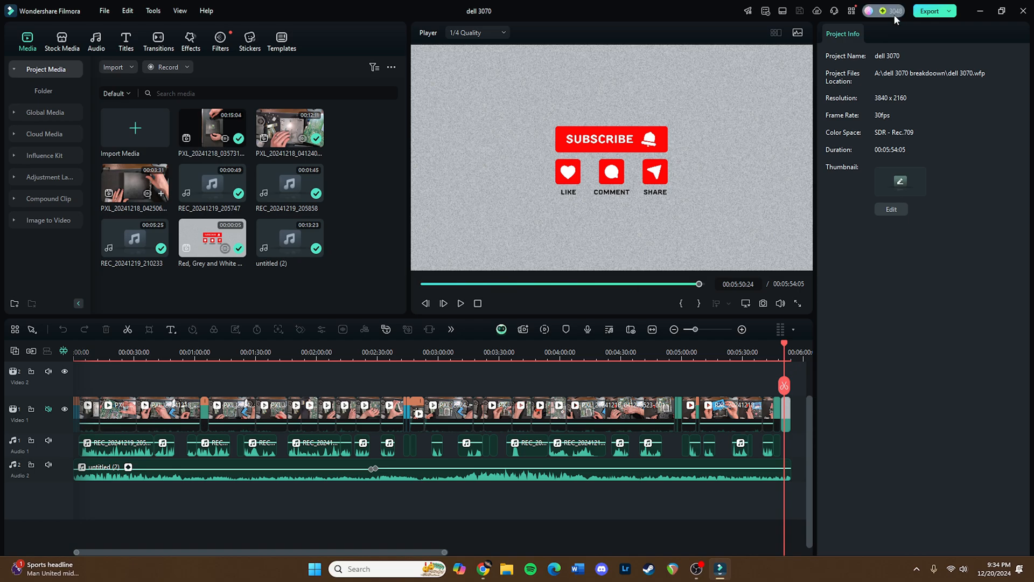
click(881, 11)
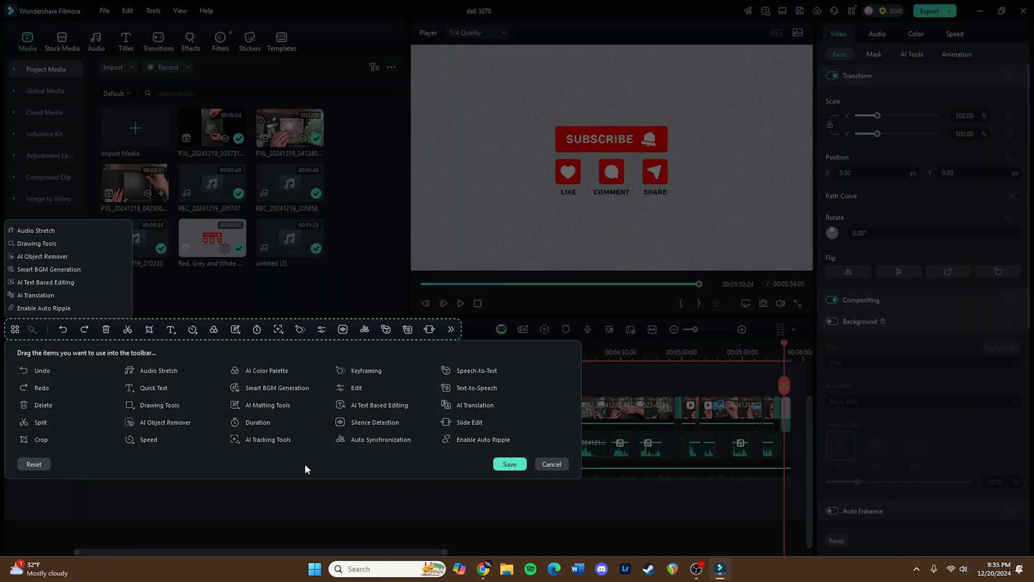
mouse_move(296, 463)
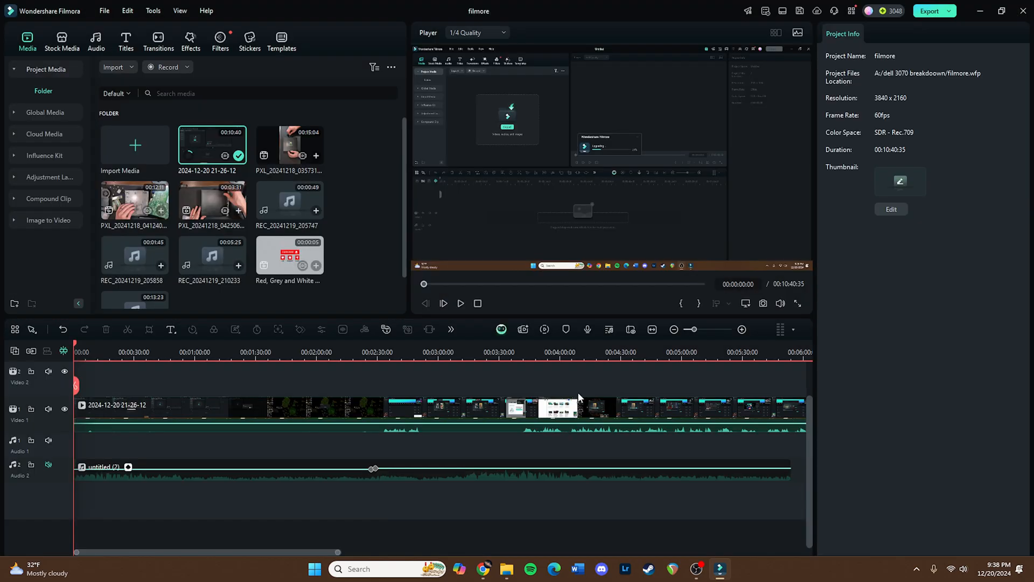
mouse_move(463, 409)
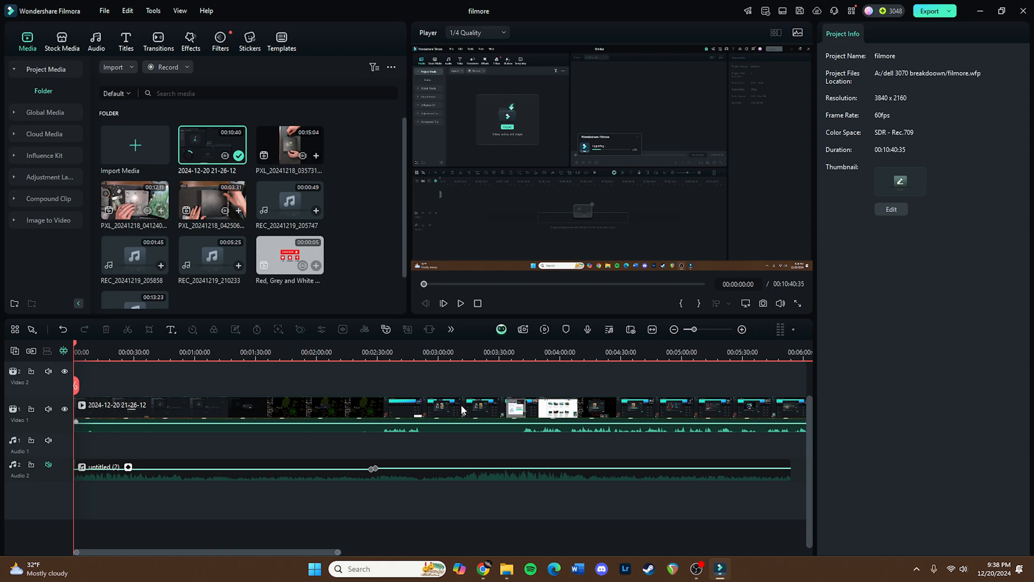
Step: Show the clip options menu for the screen-recording clip on the timeline
right_click(461, 409)
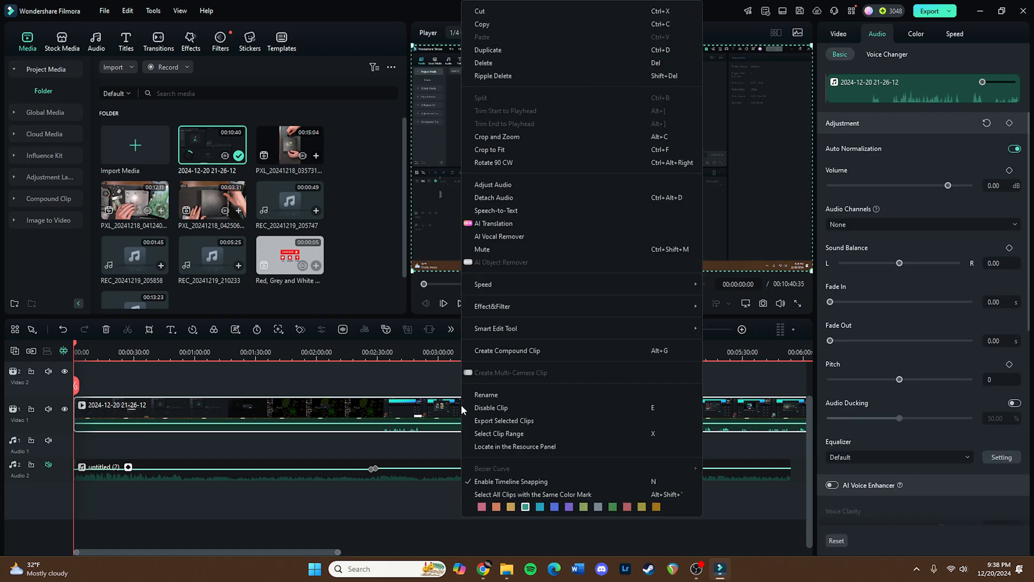
mouse_move(505, 332)
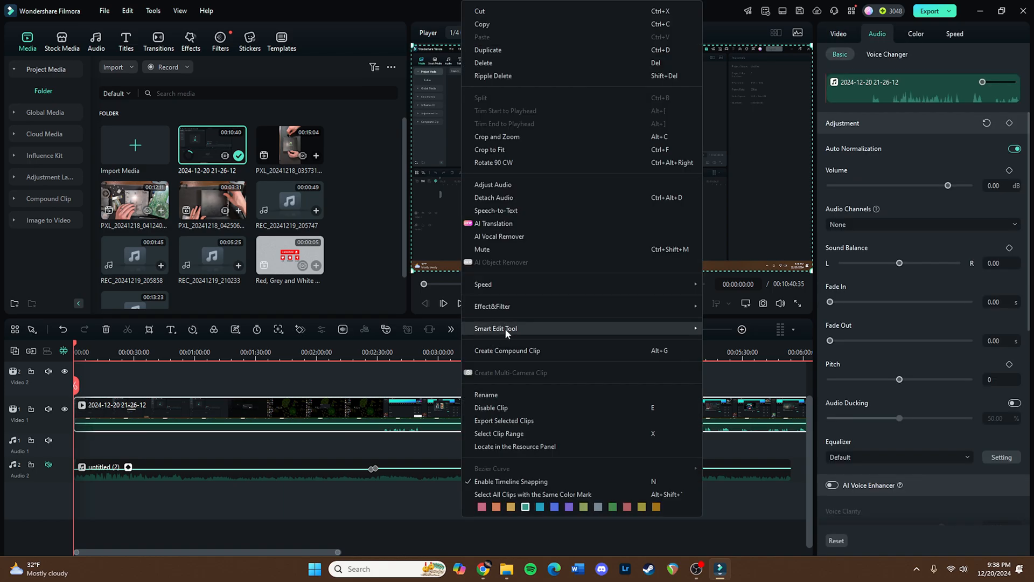
mouse_move(495, 329)
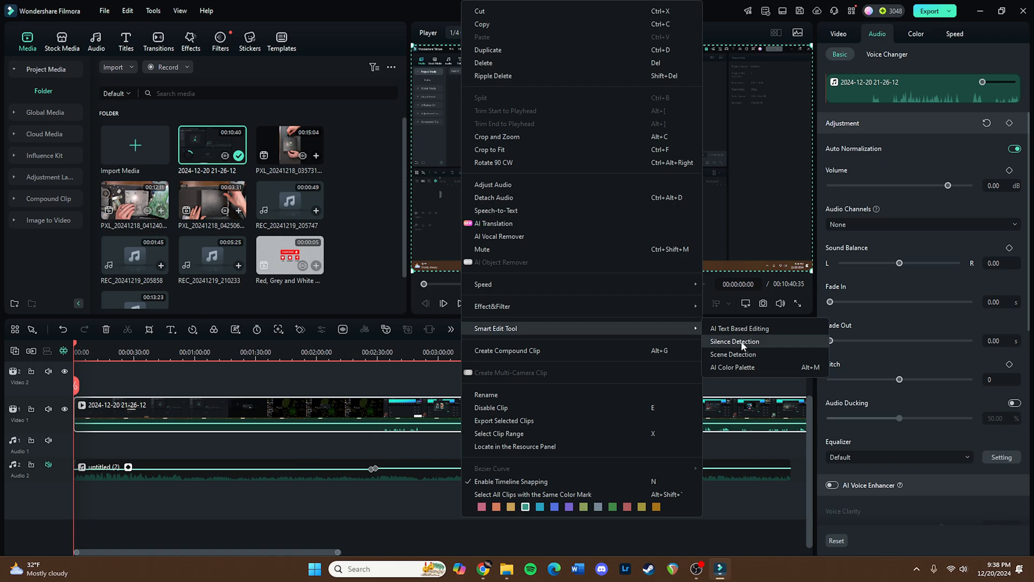
Step: Run Silence Detection, analyze the clip and replace it with the cut clips on the timeline
click(735, 341)
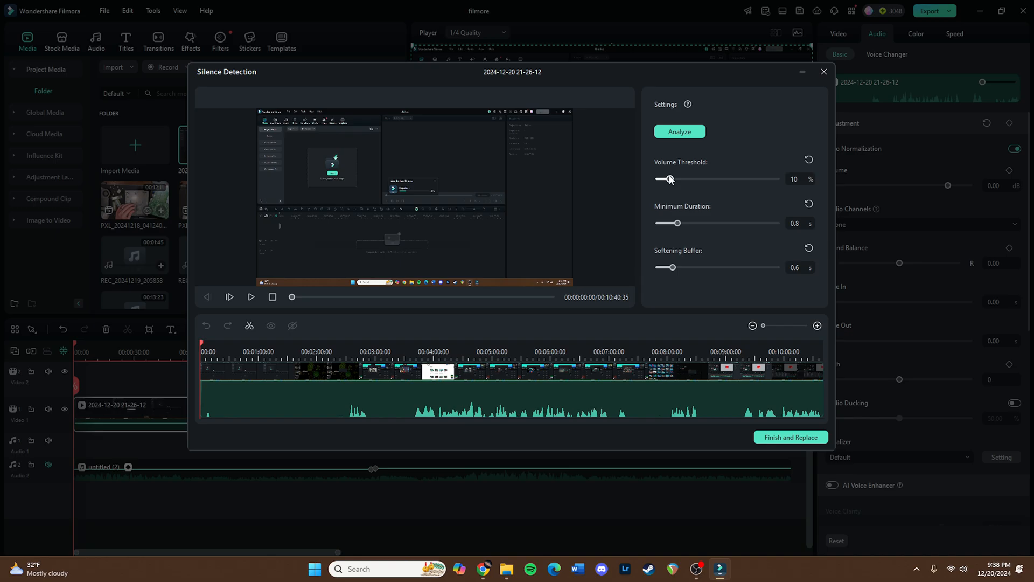
mouse_move(671, 181)
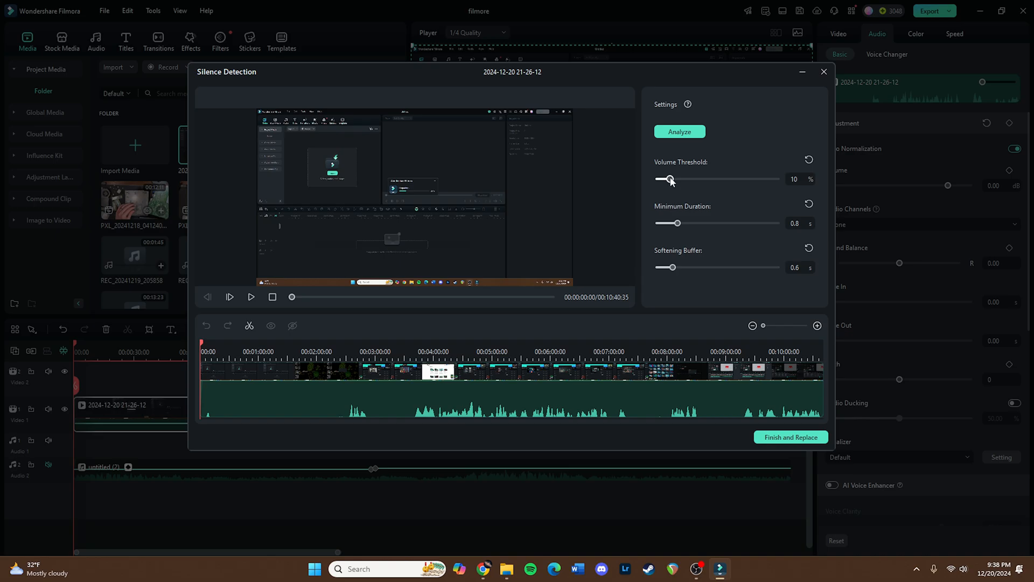
click(680, 131)
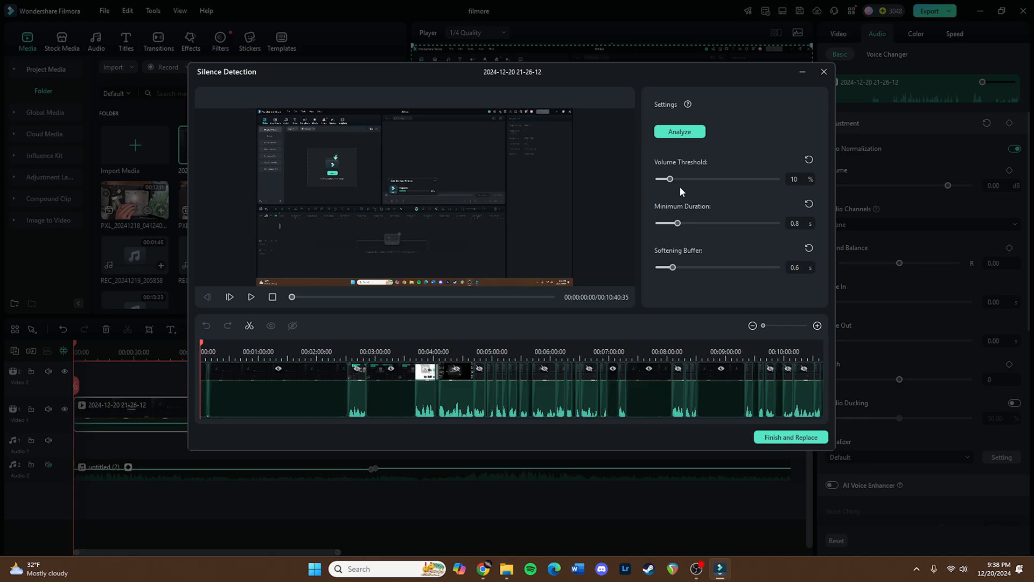
drag(762, 326, 778, 325)
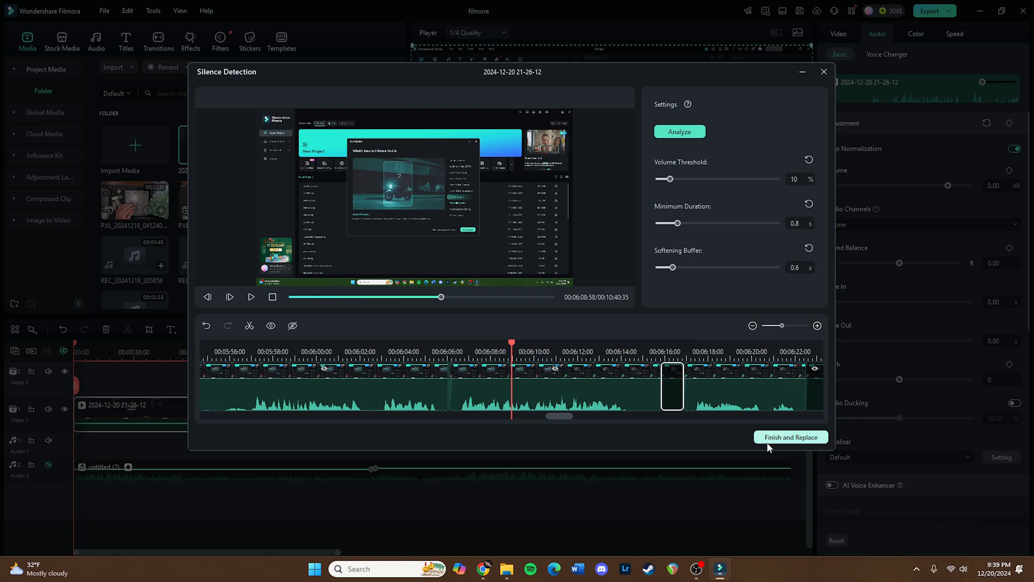
click(791, 437)
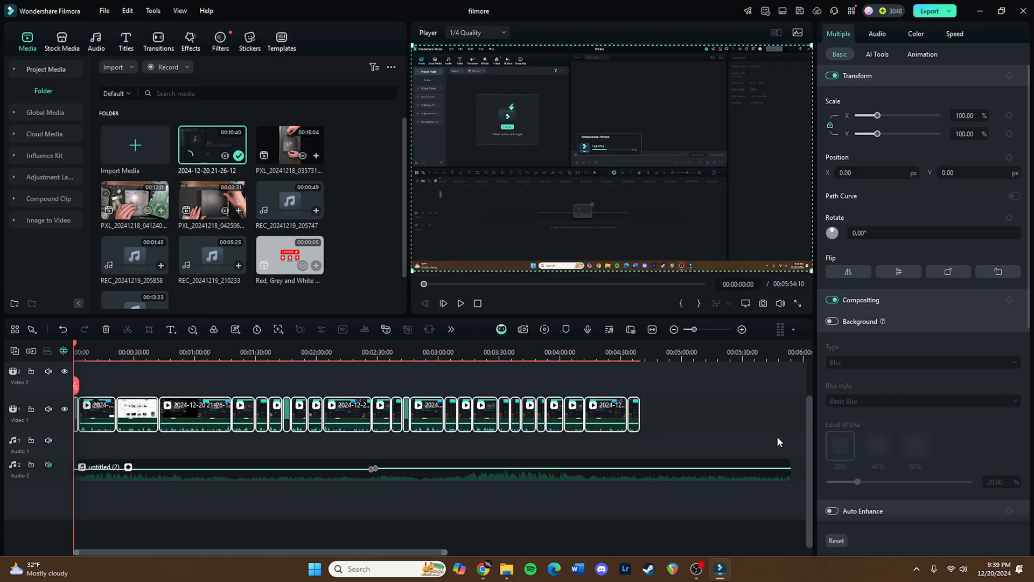
mouse_move(776, 441)
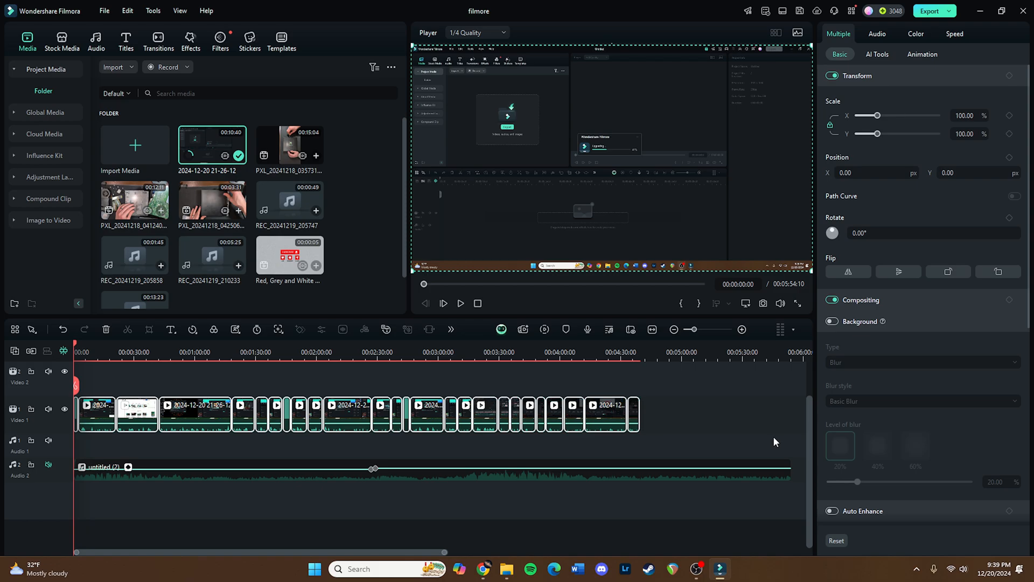